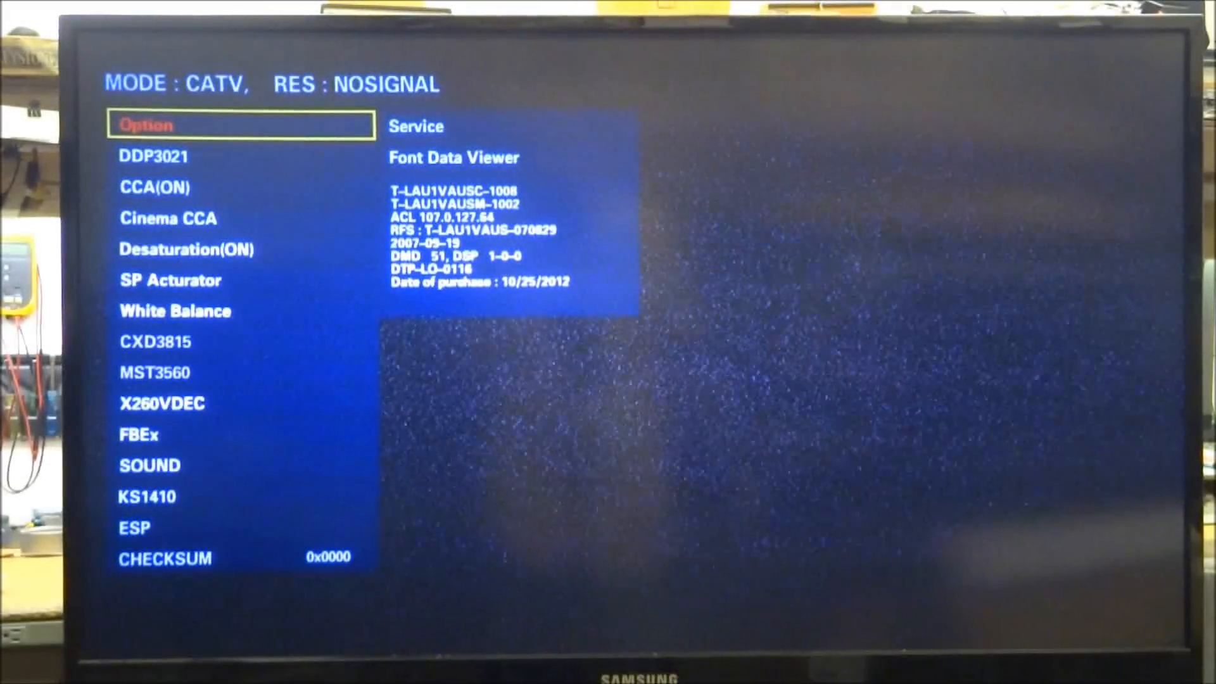
# Move the service menu highlight down from Option to the DDP3021 entry.
pyautogui.press('Down')
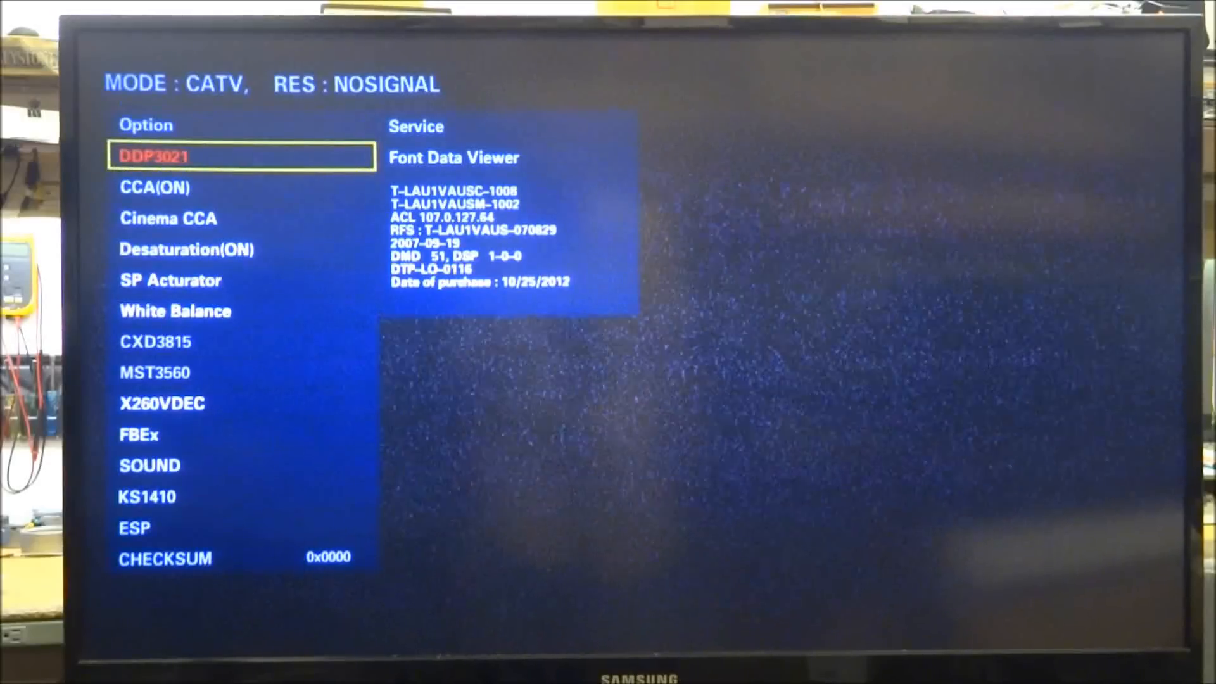